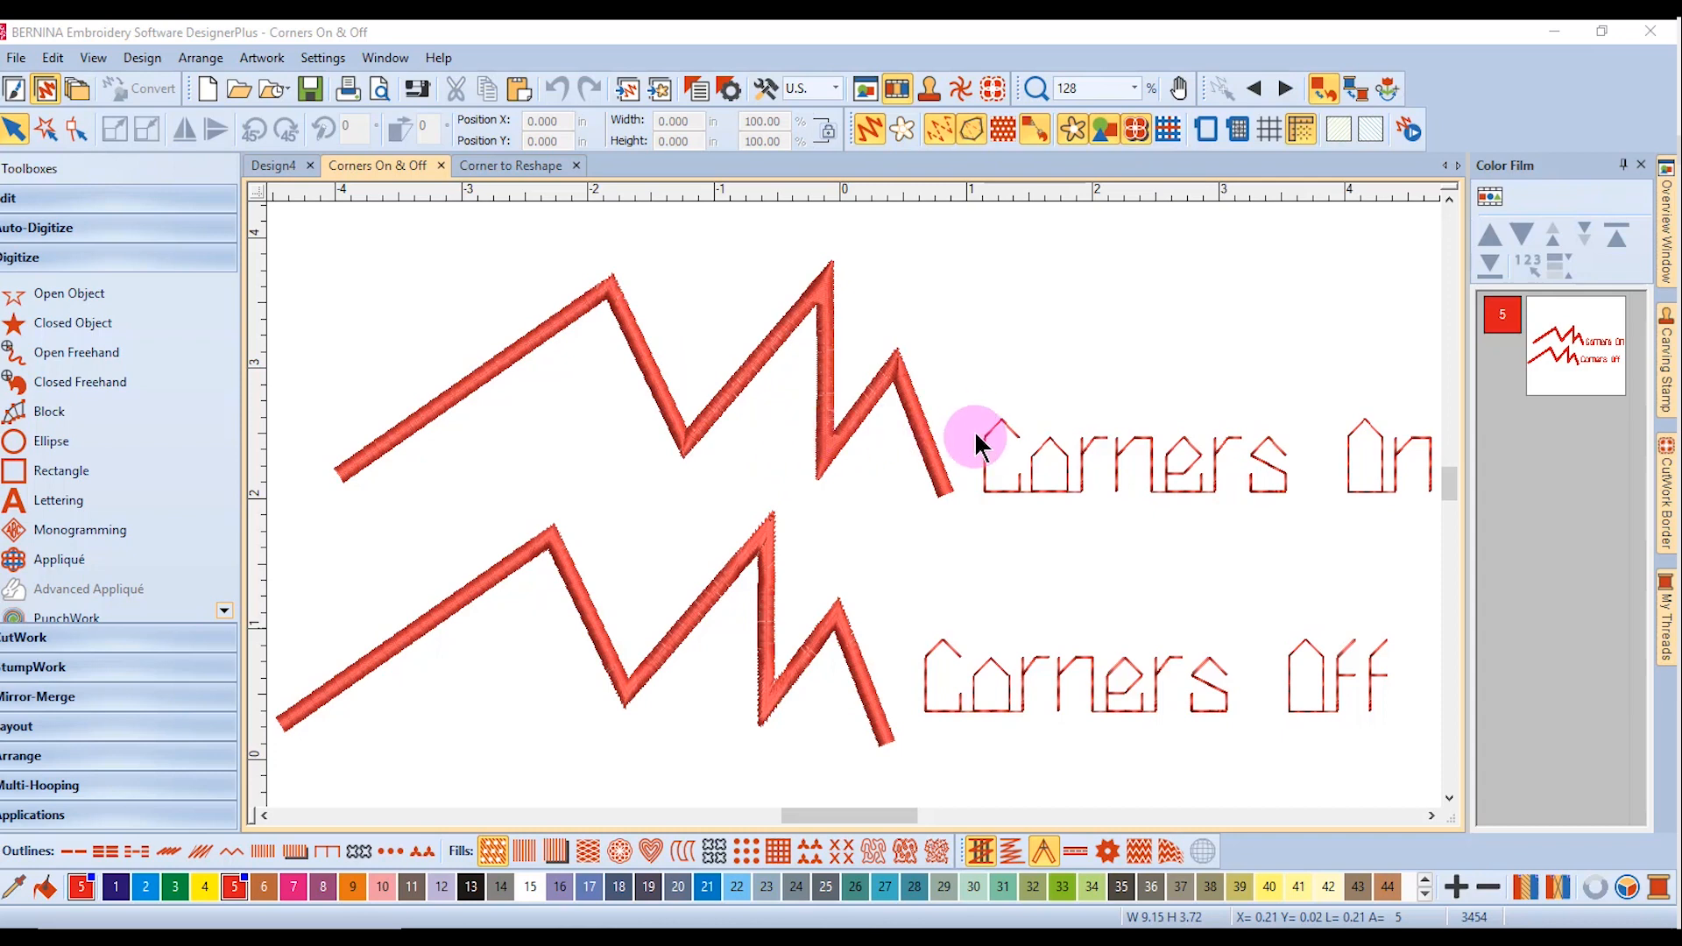
mouse_move(976, 445)
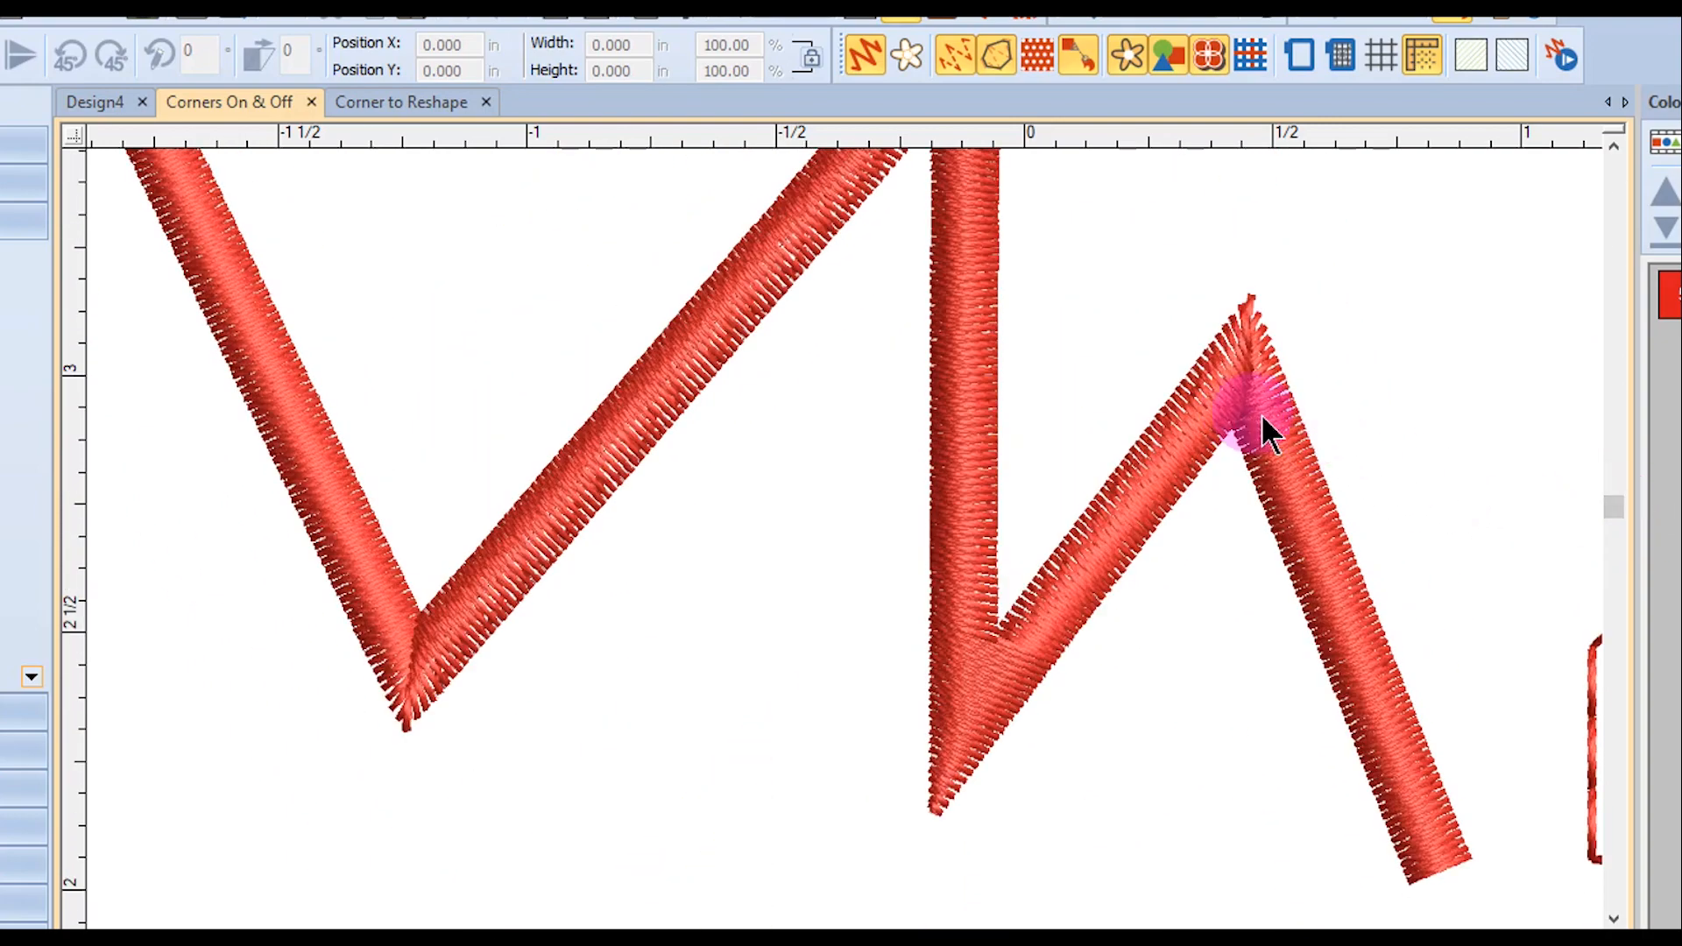
- Select the top zigzag outline and turn its Automatic Corners off
left_click(1245, 418)
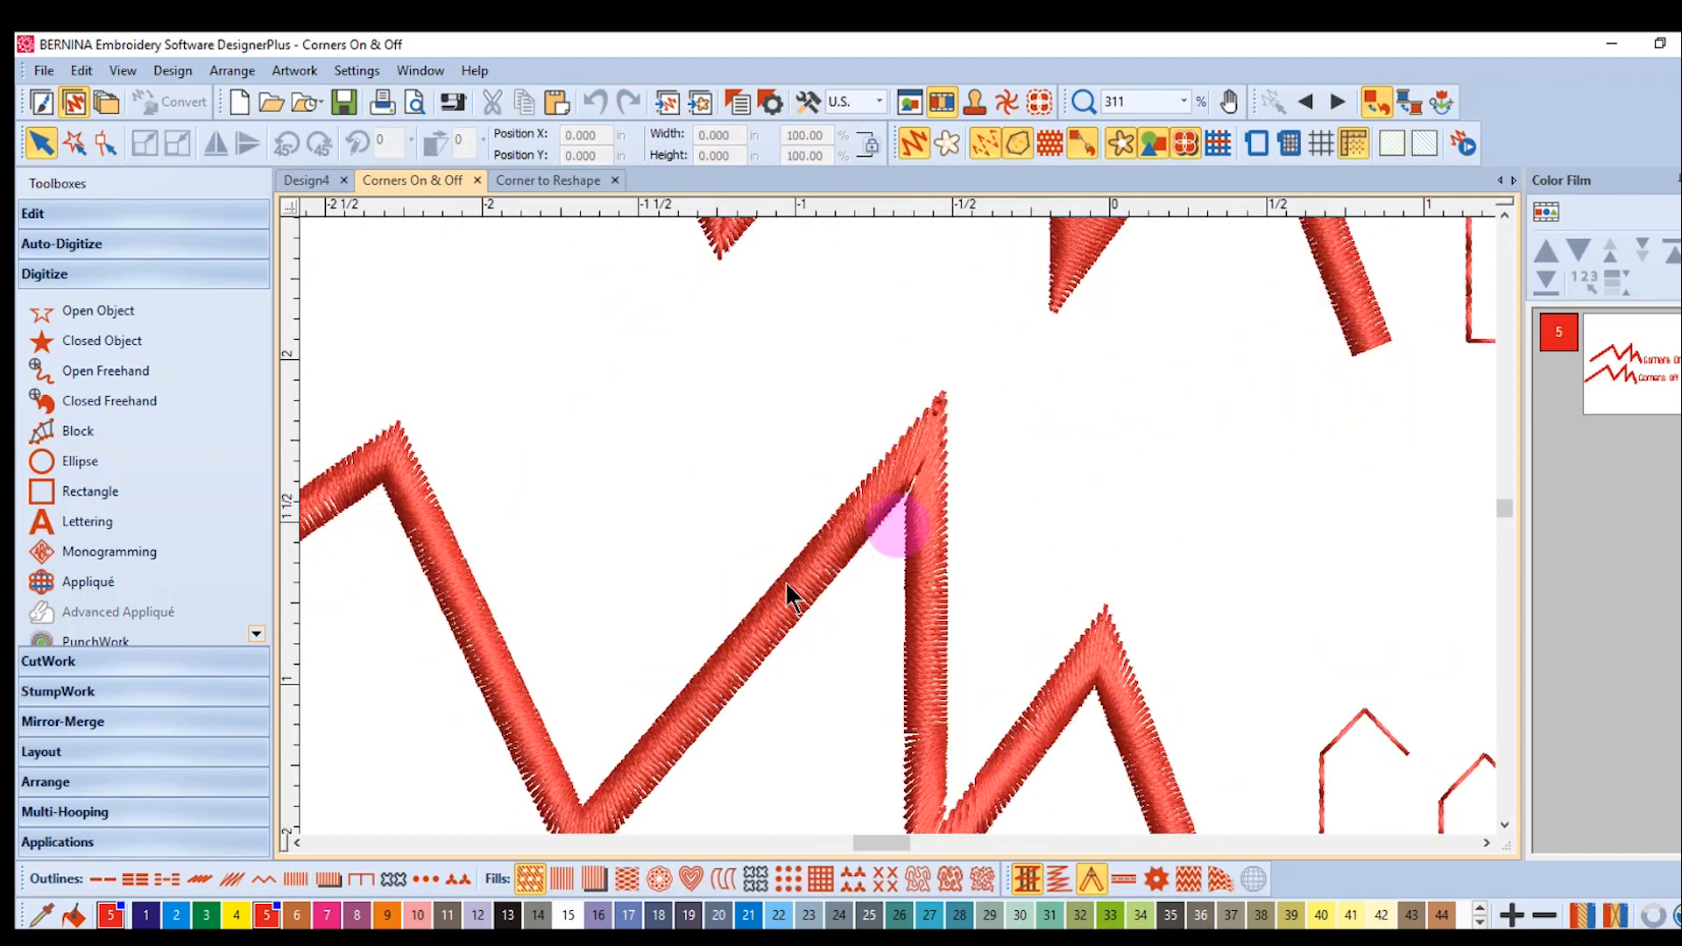
mouse_move(942, 475)
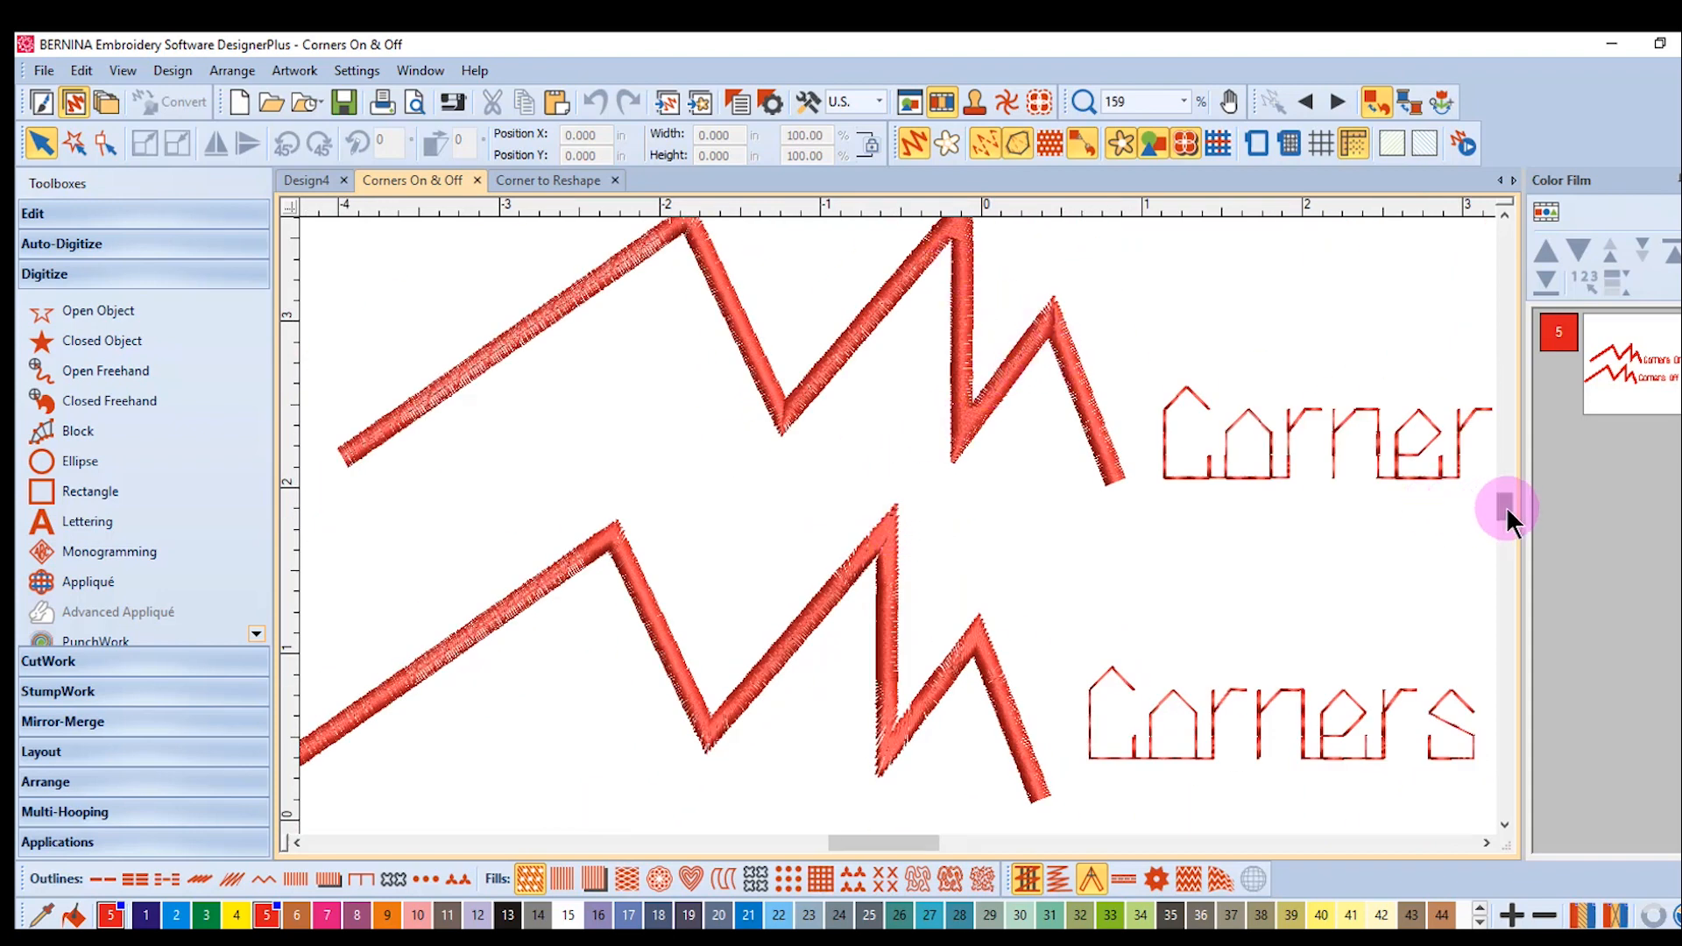
left_click(961, 327)
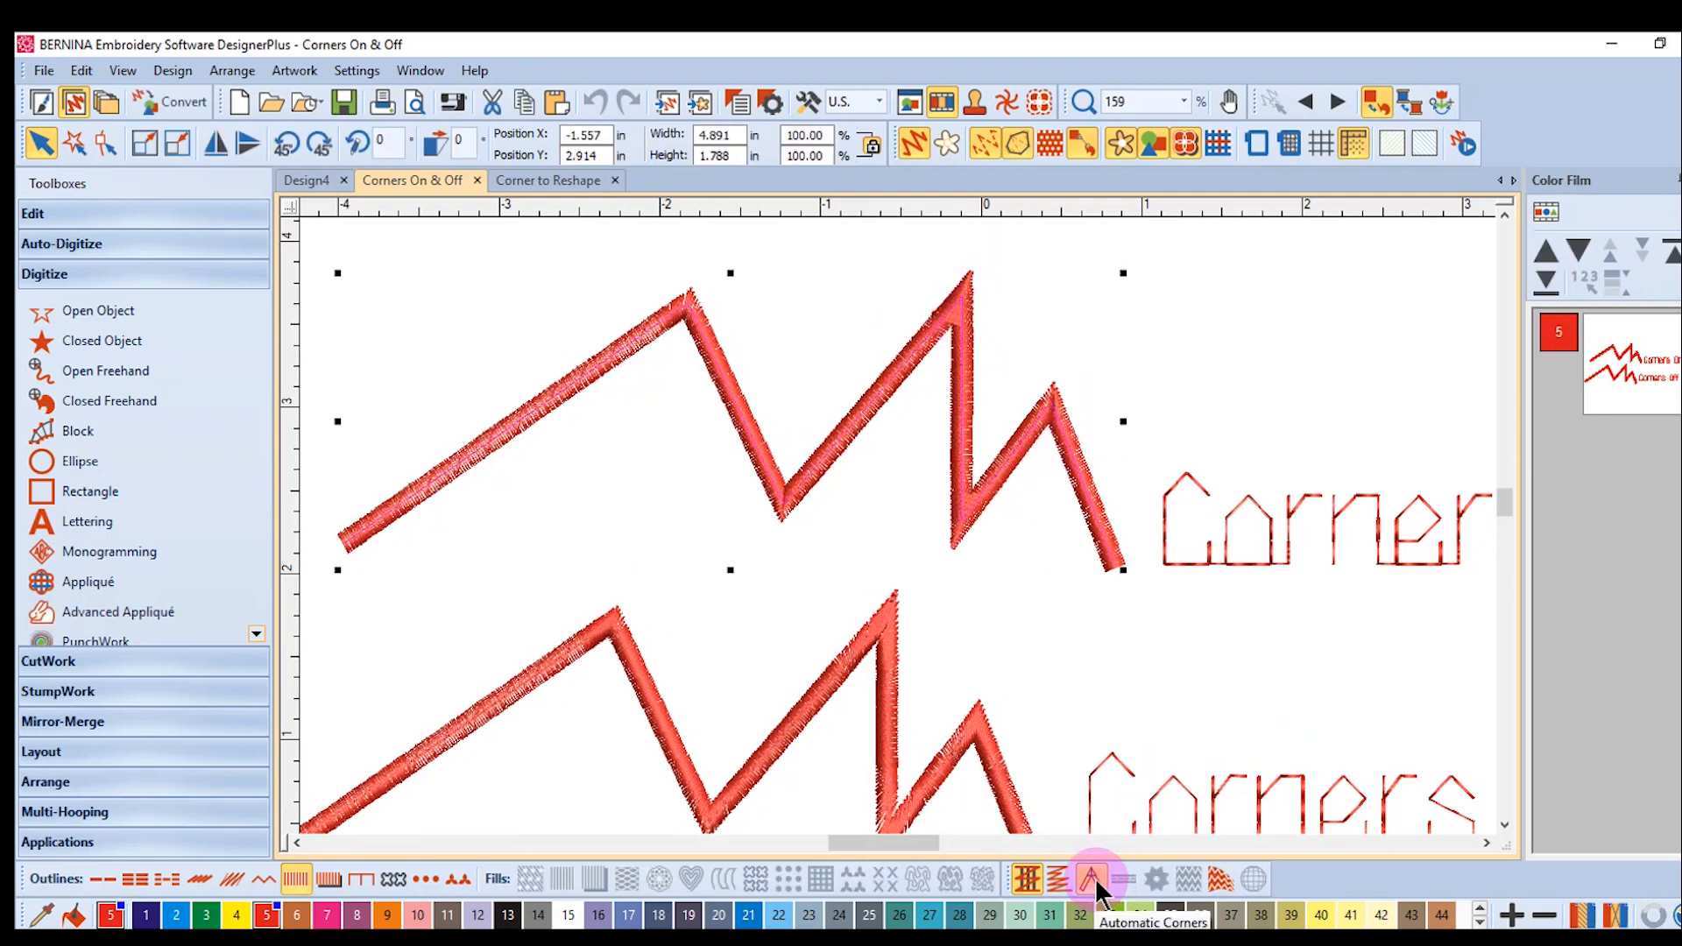
left_click(1095, 879)
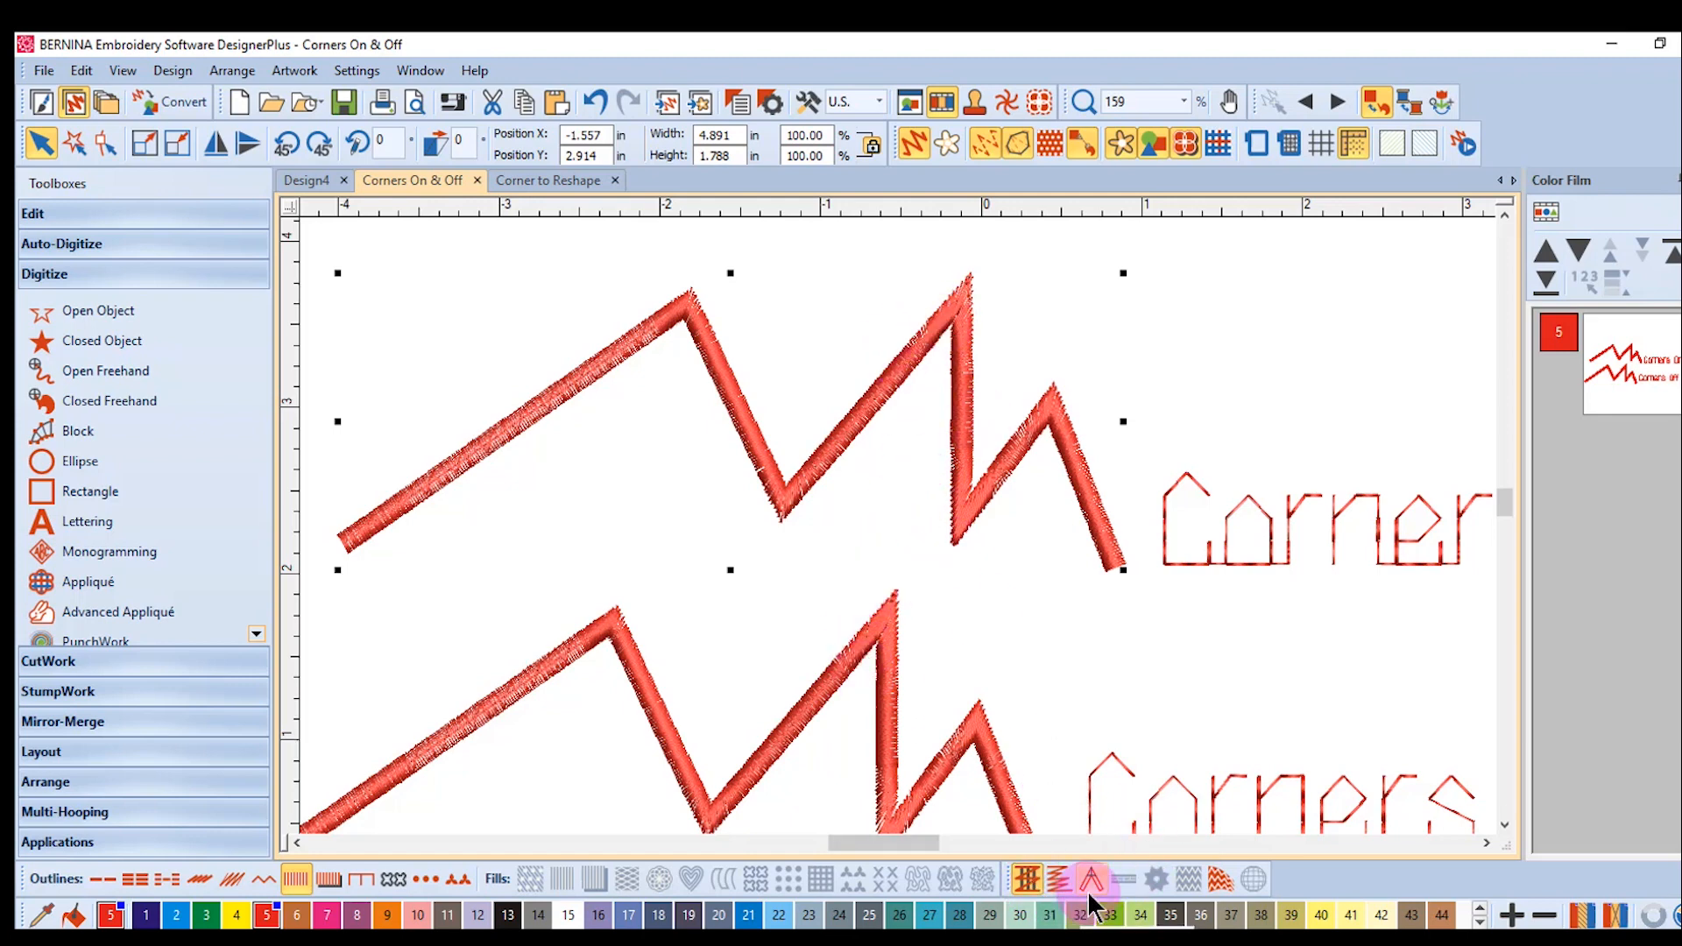
left_click(1091, 878)
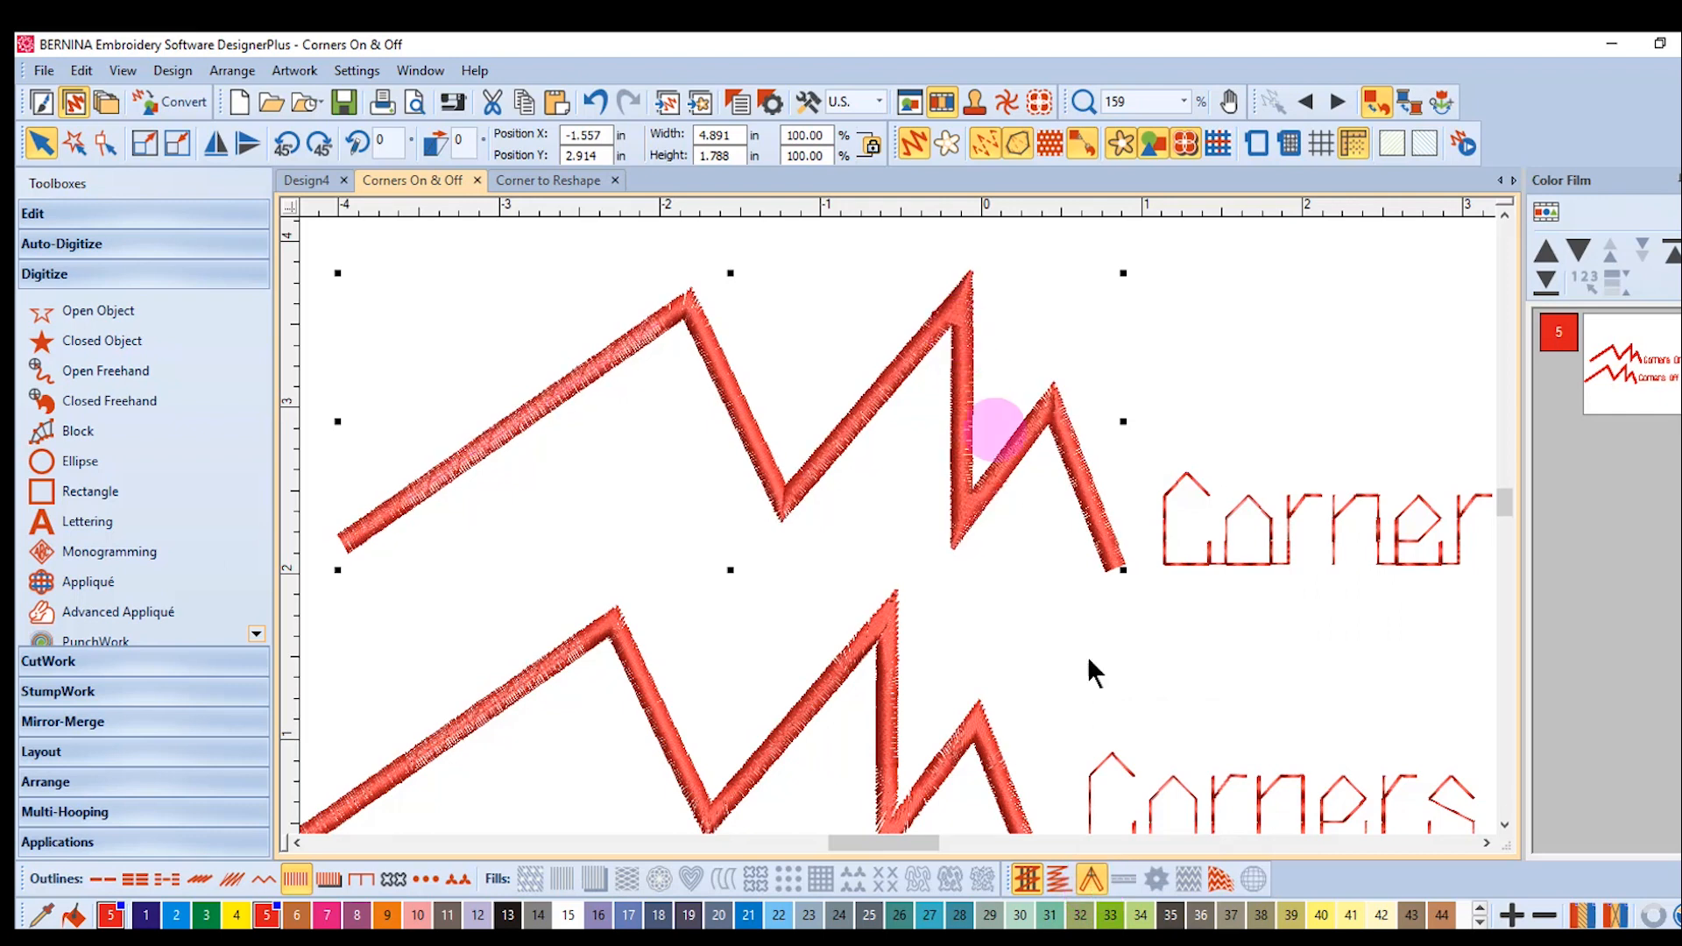
- Turn Automatic Corners back on and bring up the Corner to Reshape design
left_click(1024, 879)
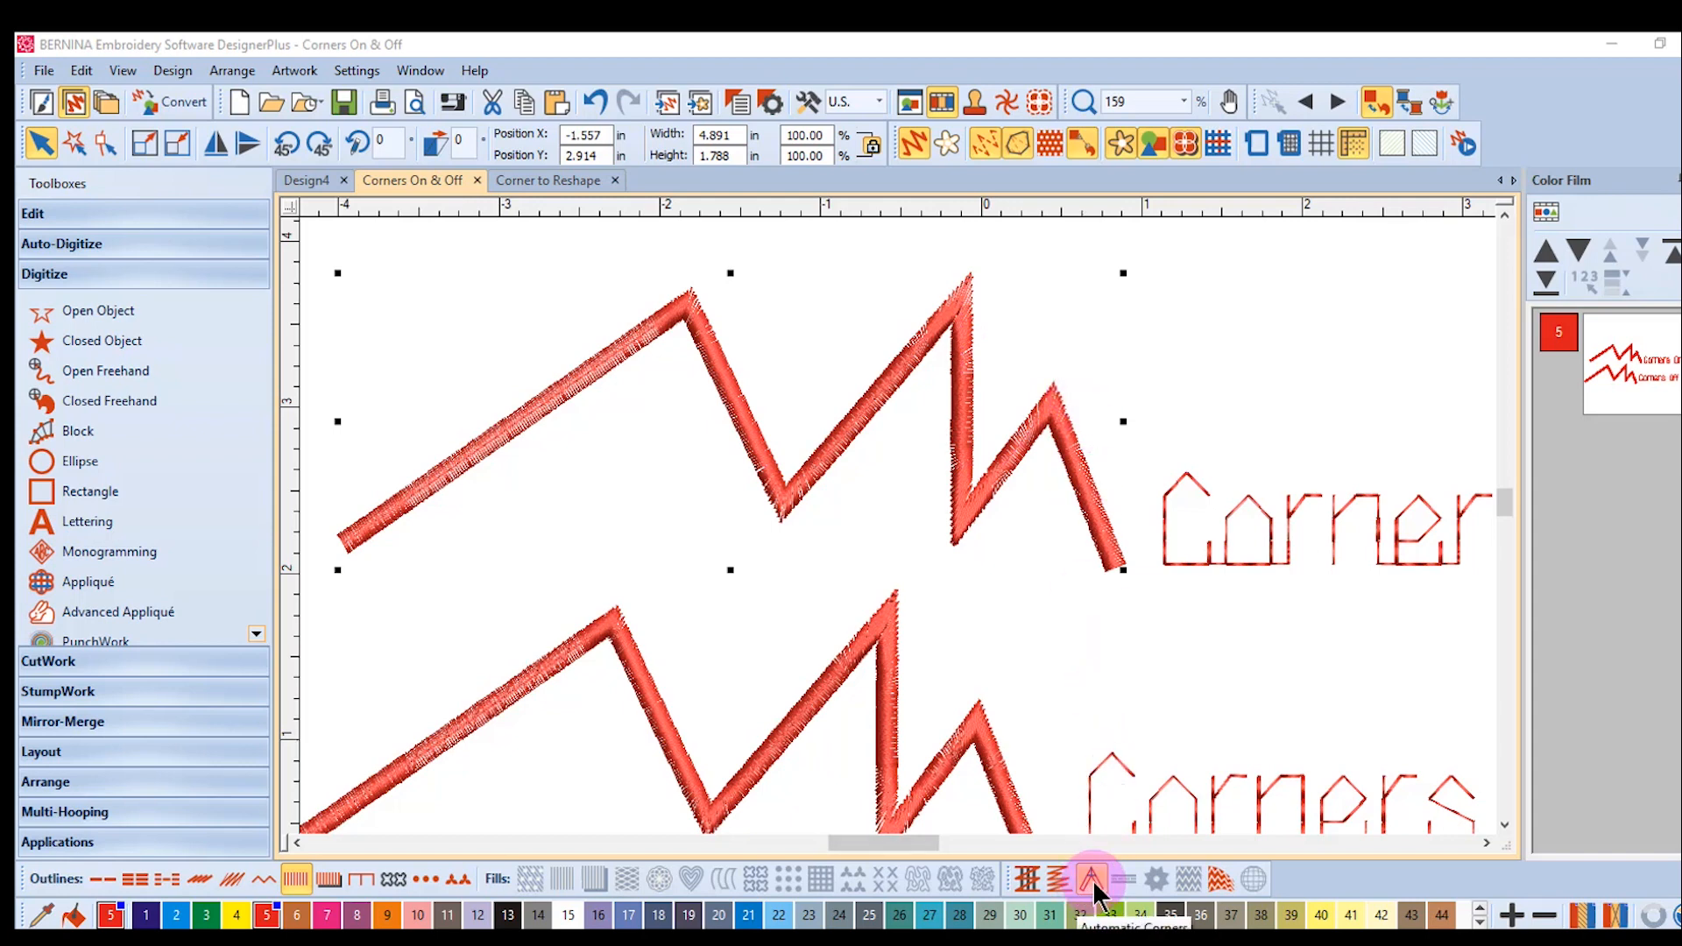
left_click(1092, 878)
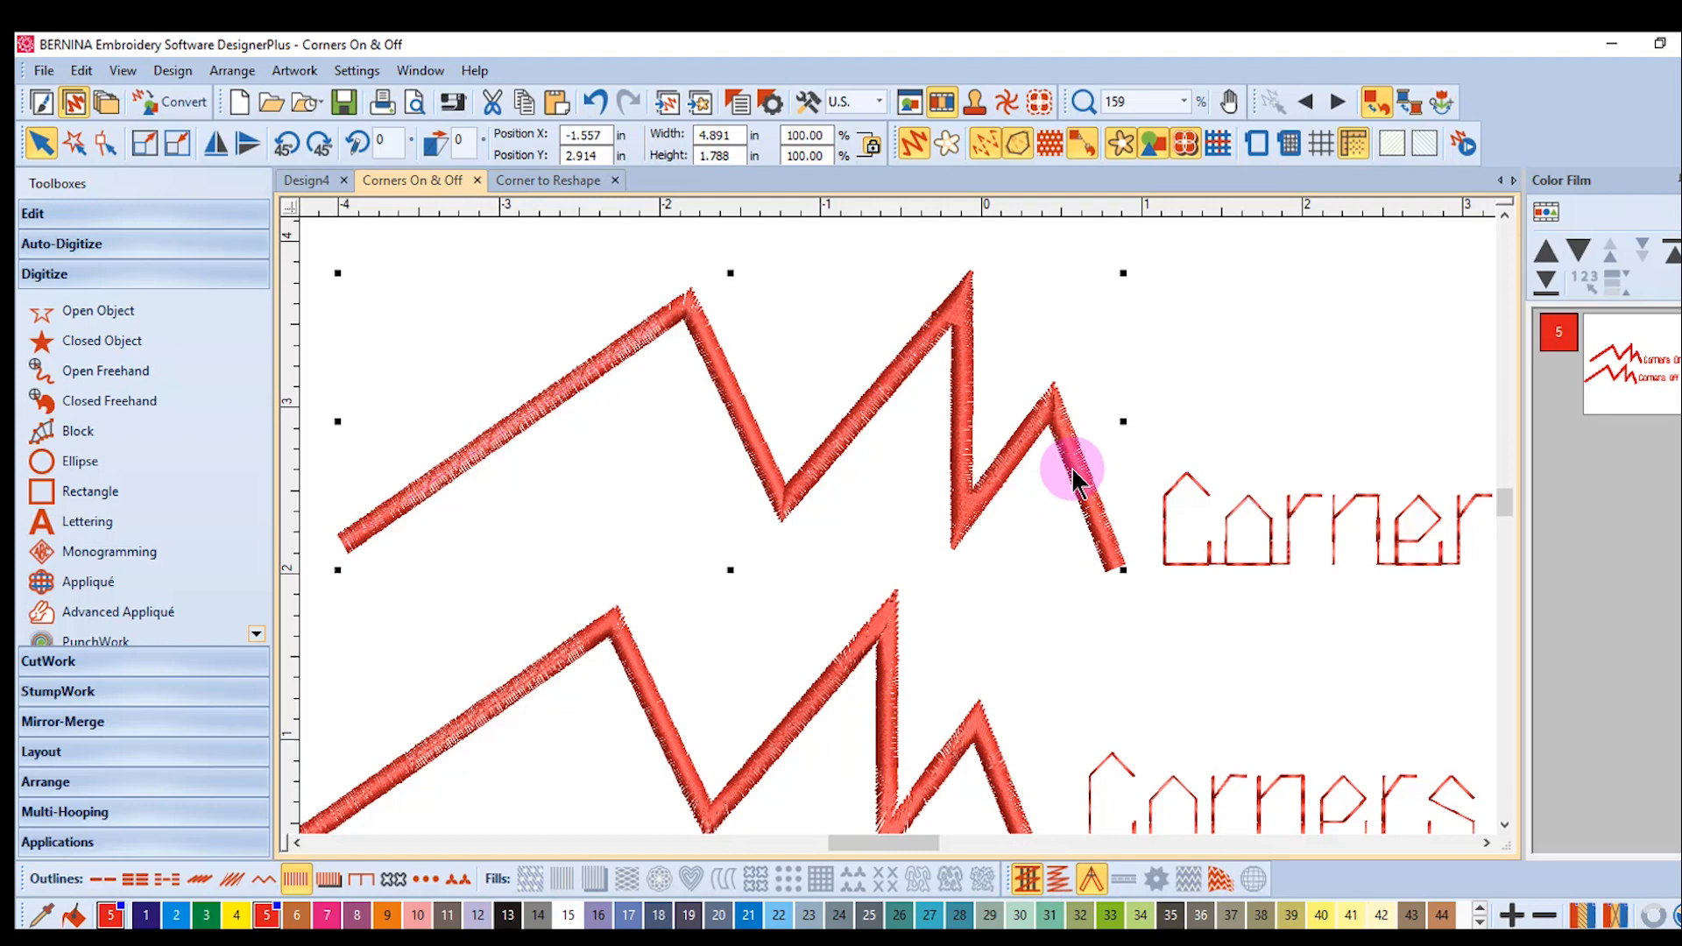
left_click(548, 180)
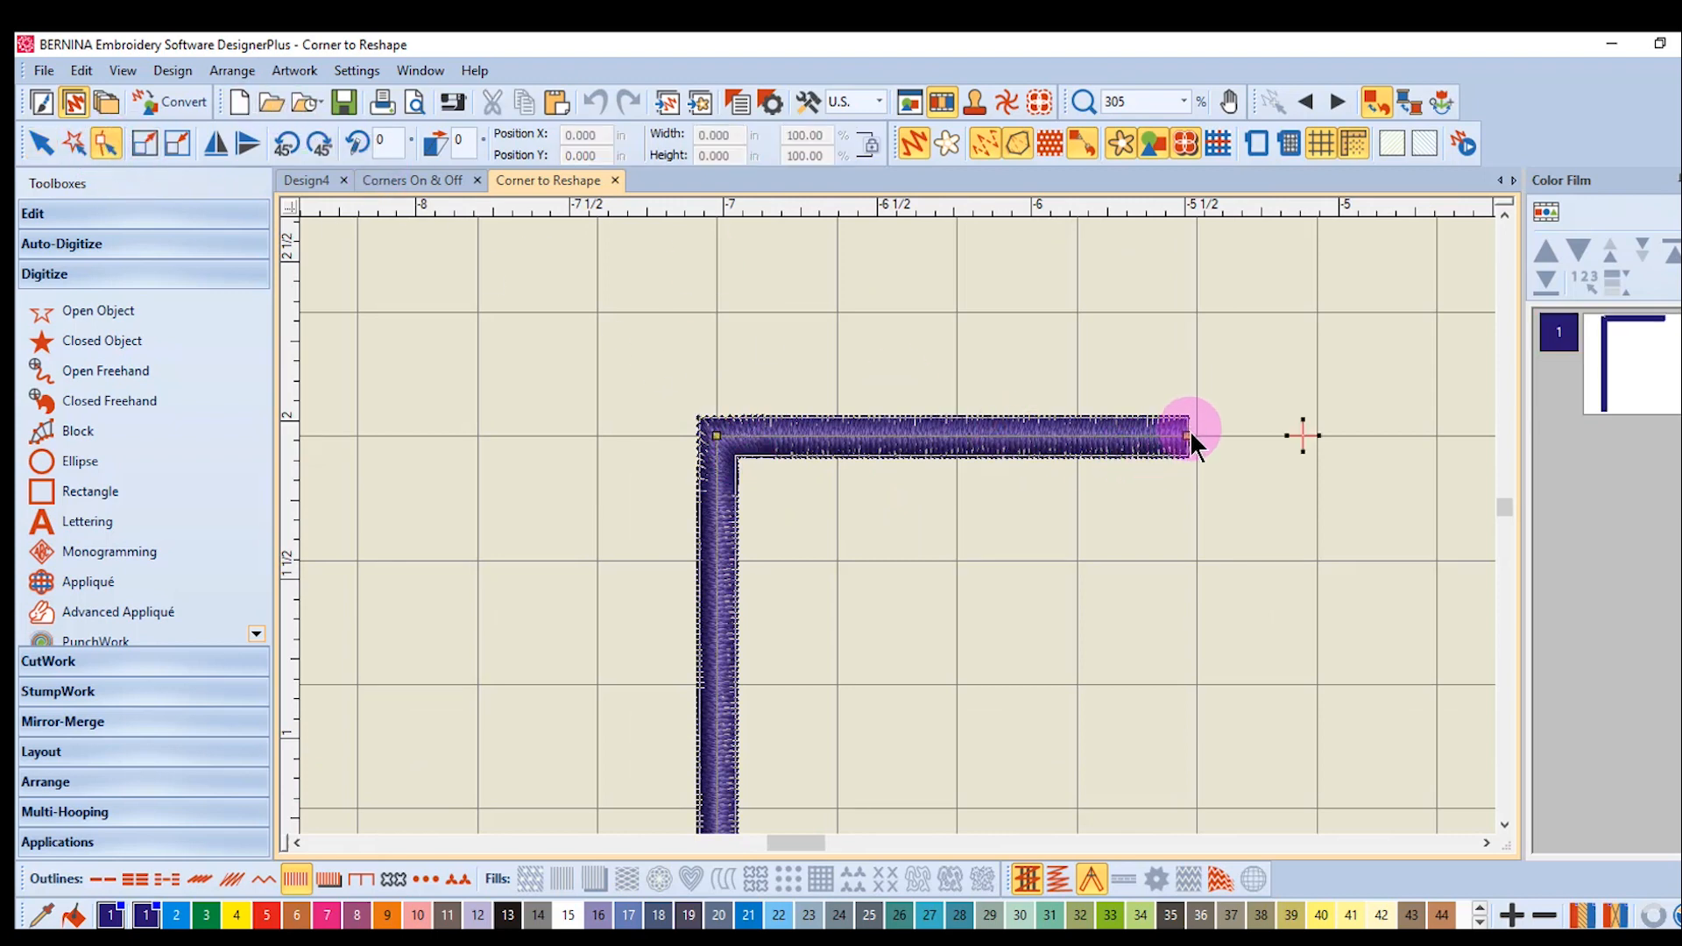
- Lower the purple outline's top-arm end node step by step toward the vertical arm, forming an acute corner
left_click_drag(1191, 440, 1178, 488)
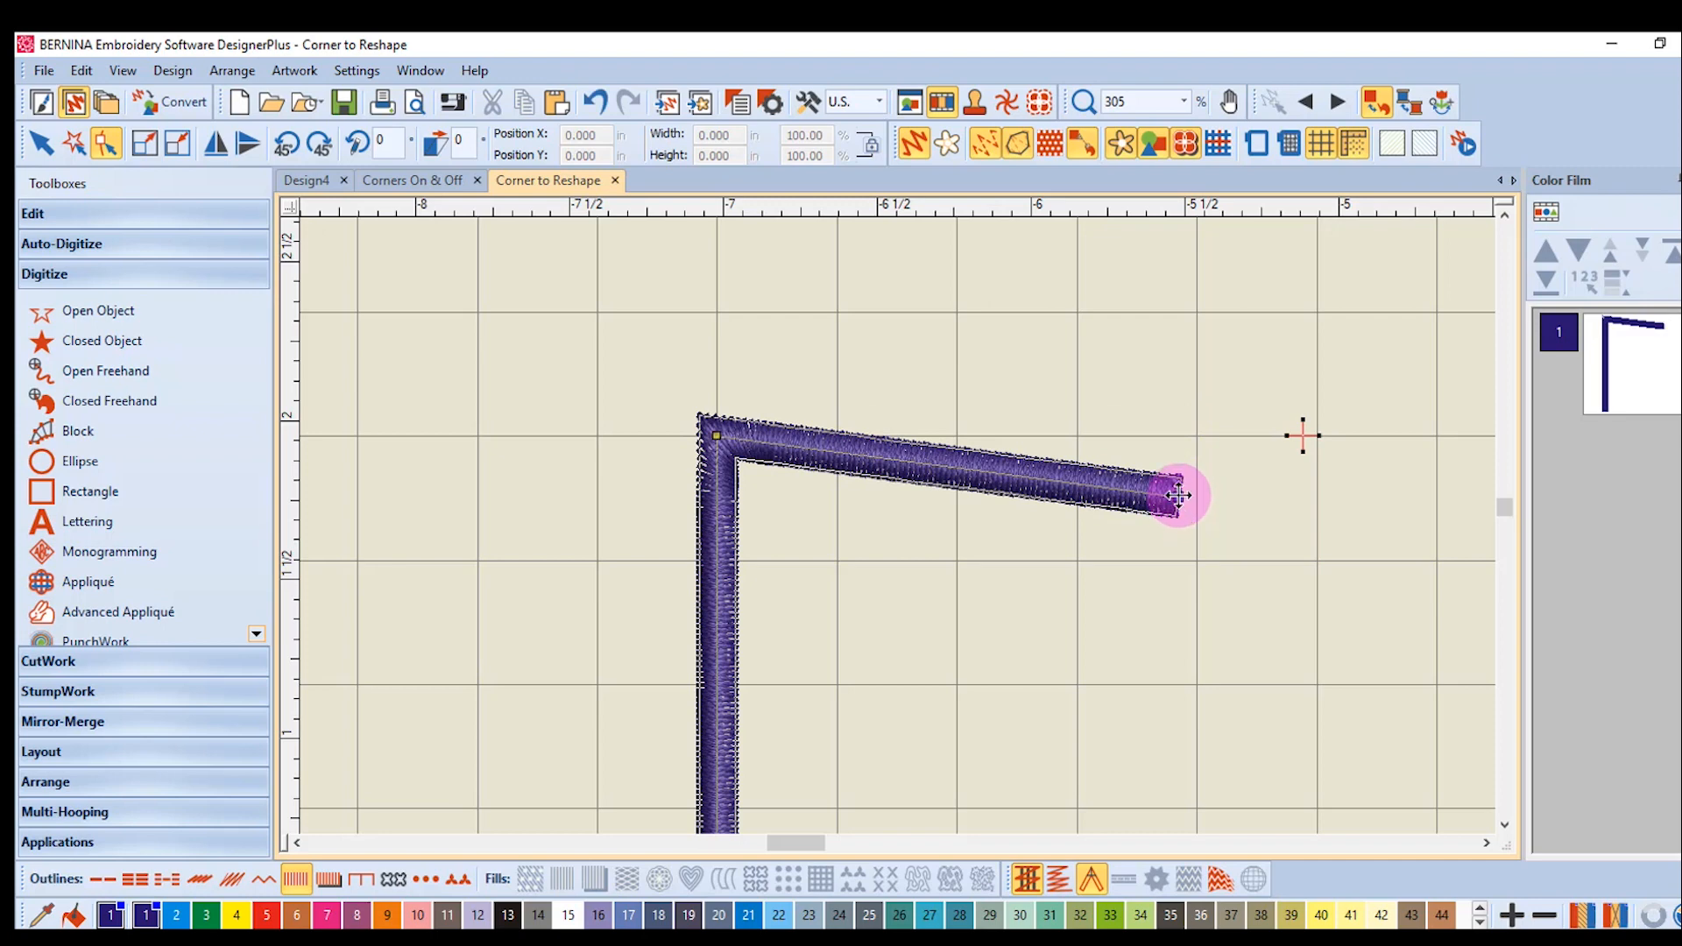
left_click_drag(1175, 496, 1153, 541)
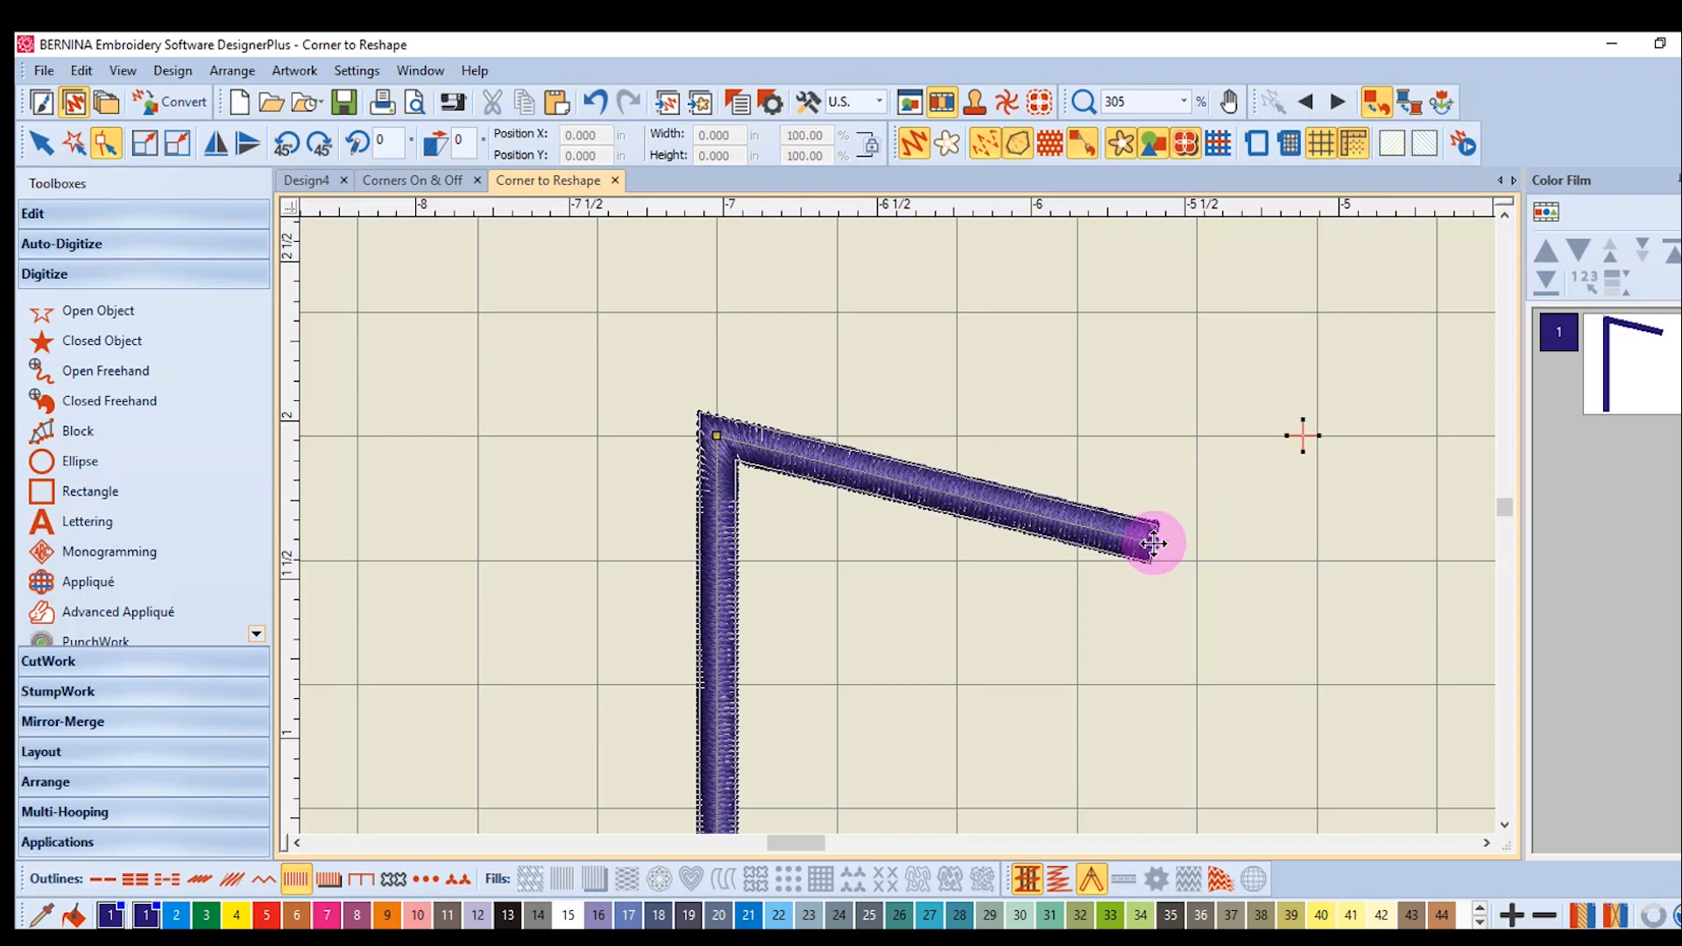
left_click_drag(1153, 541, 1123, 587)
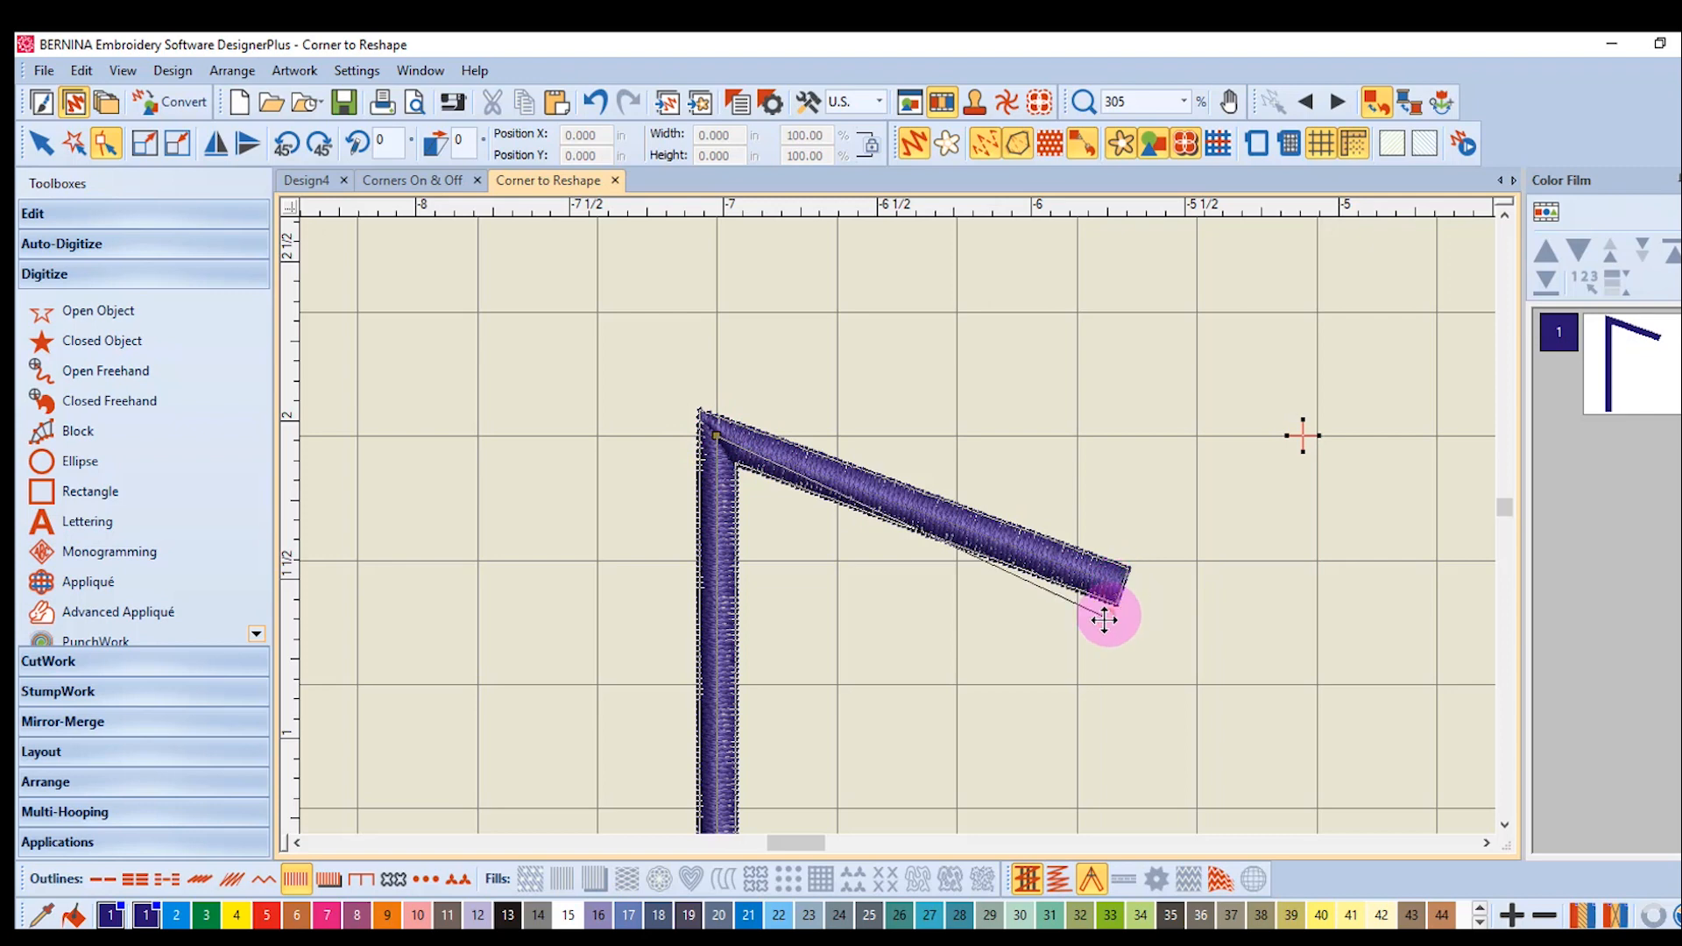
left_click_drag(1105, 620, 1090, 660)
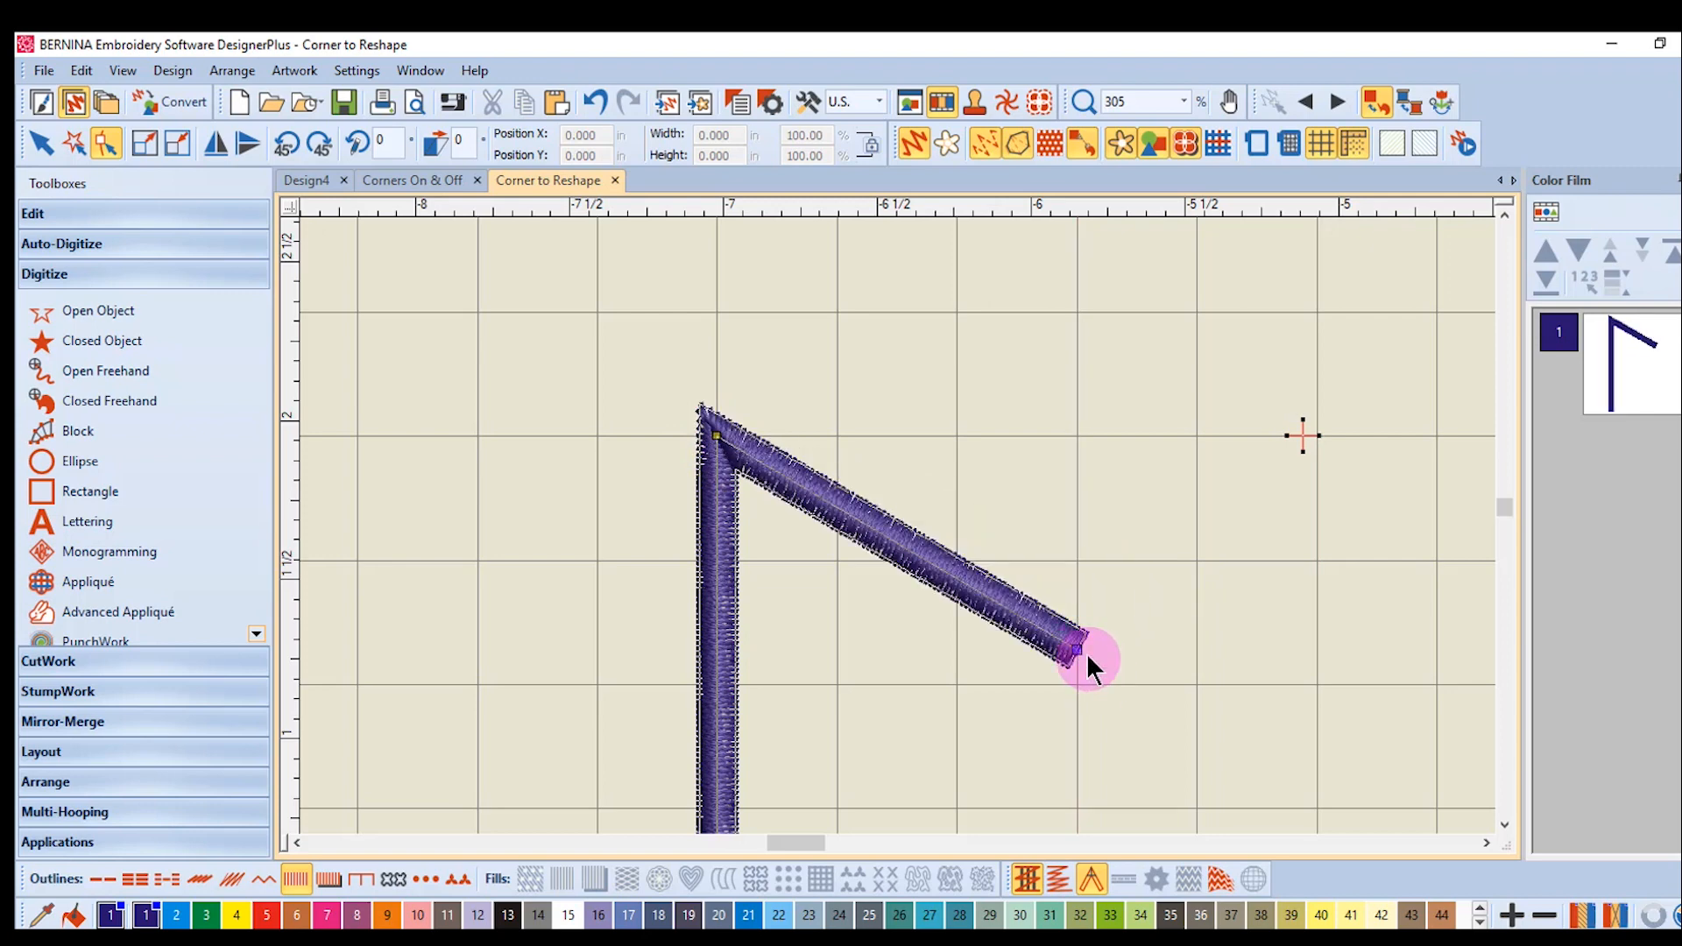
left_click_drag(1090, 655, 993, 724)
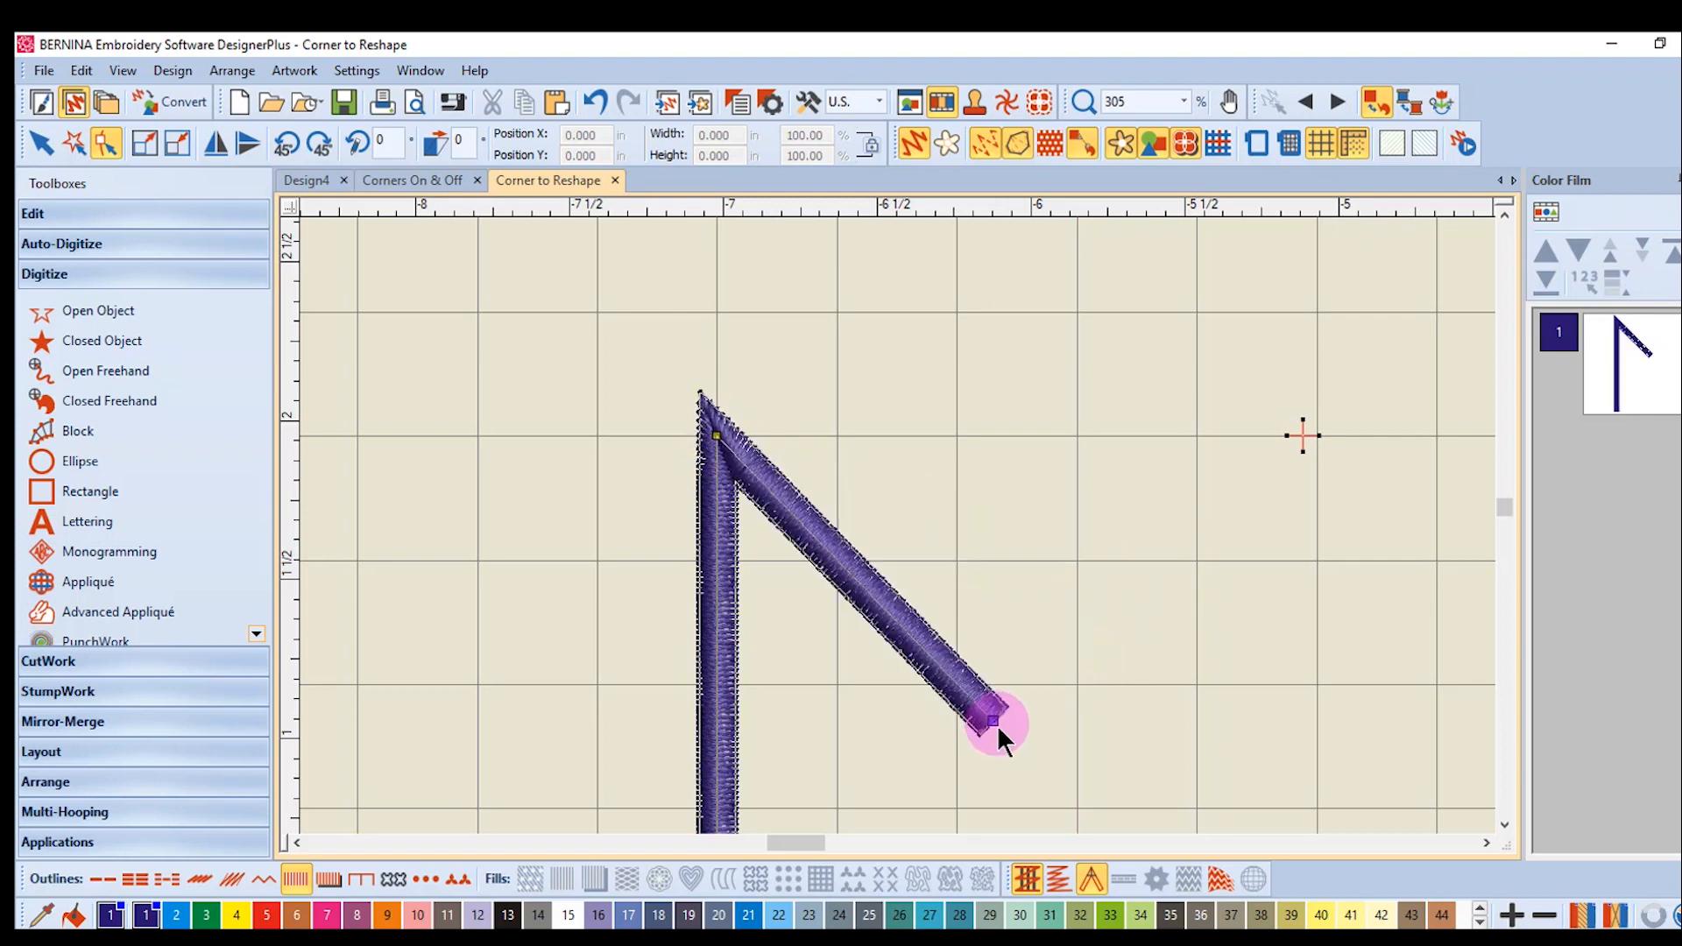